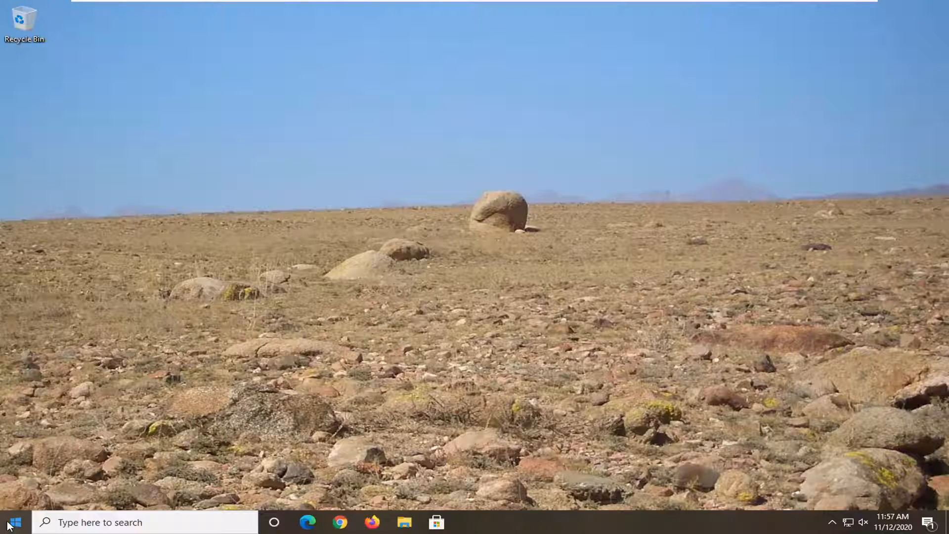
Search Start for 'file explorer options' and launch the File Explorer Options dialog.
text(file explorer)
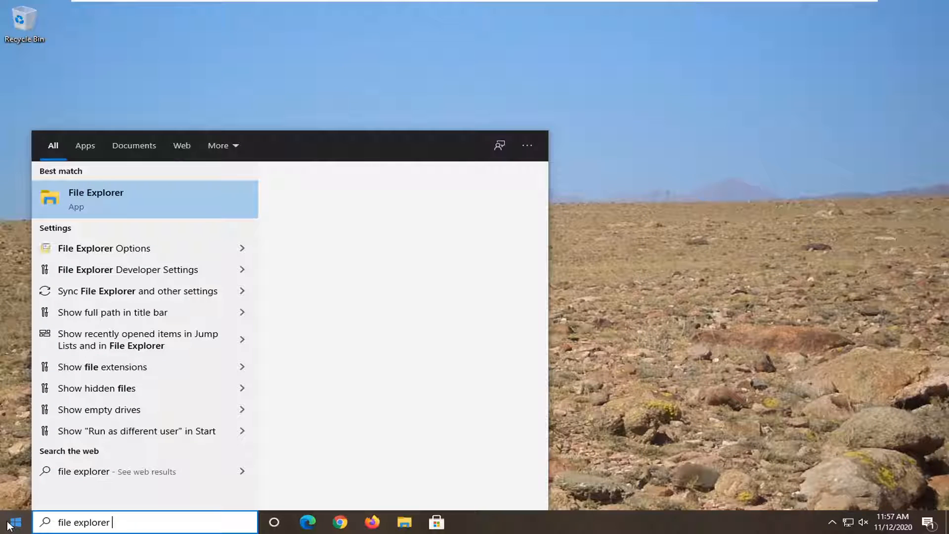
text(options)
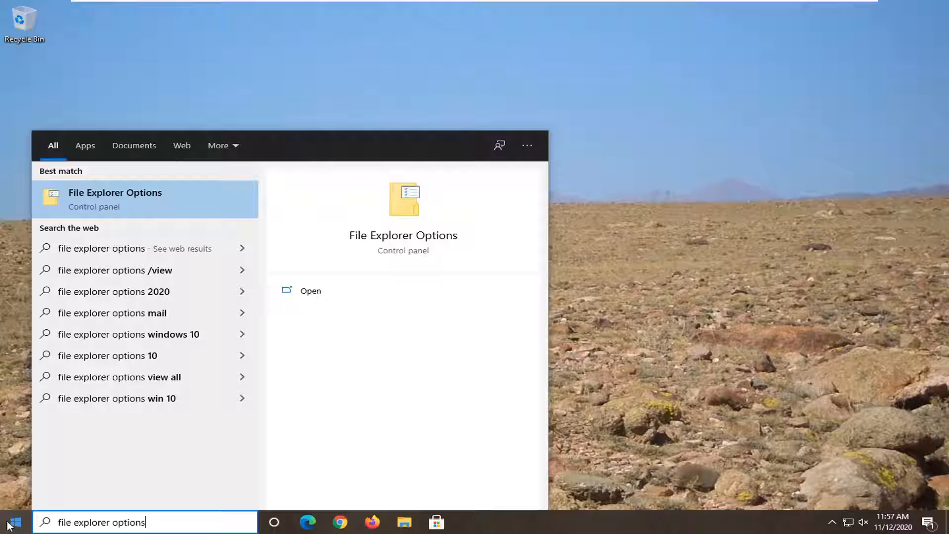
mouse_move(119, 377)
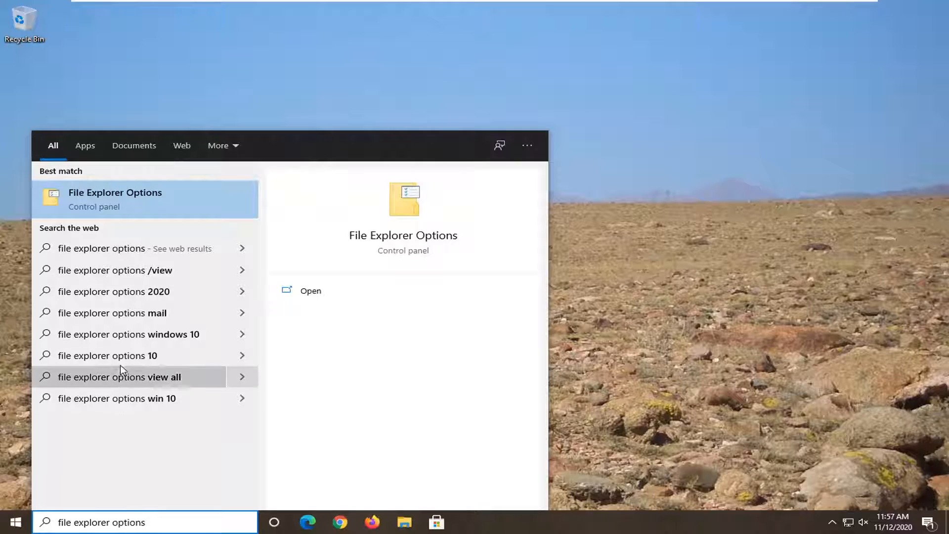
click(311, 291)
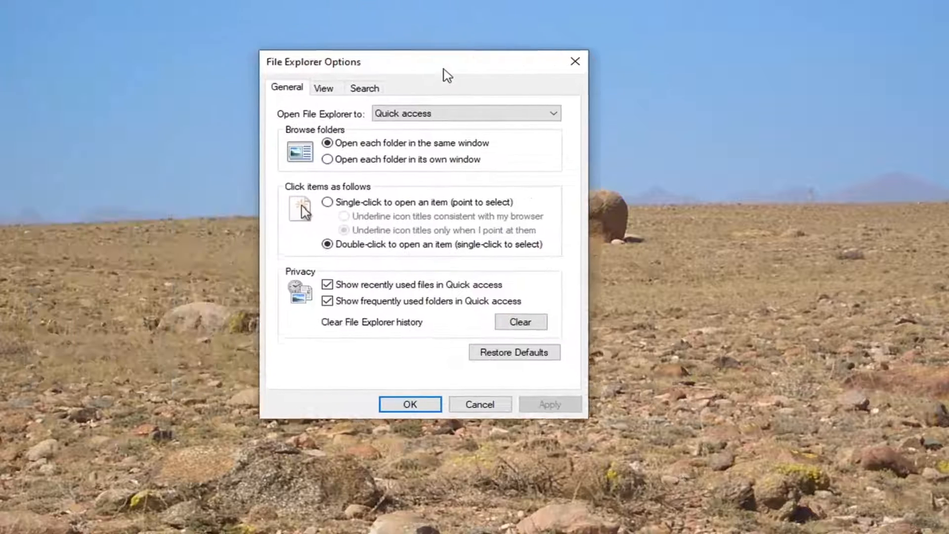
Switch File Explorer Options to its View settings with the advanced settings list.
click(323, 88)
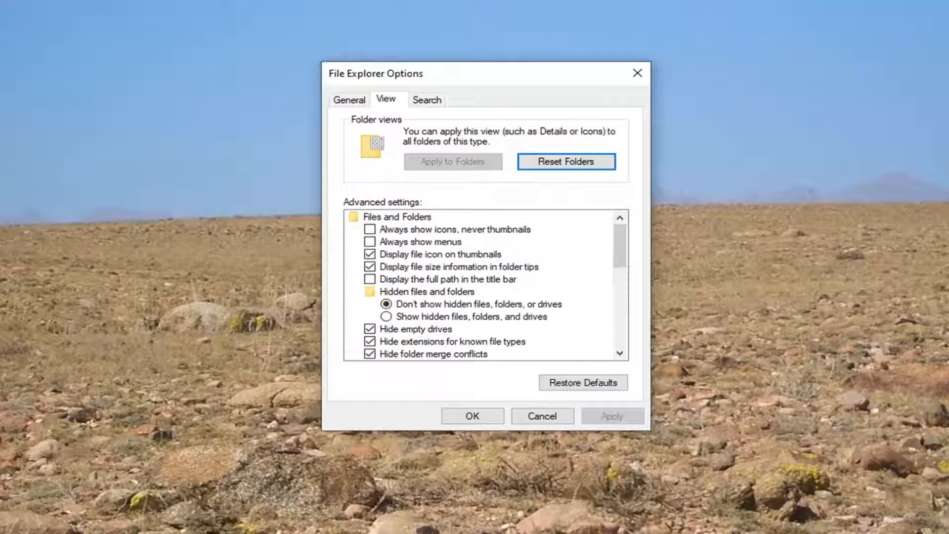
mouse_move(454, 236)
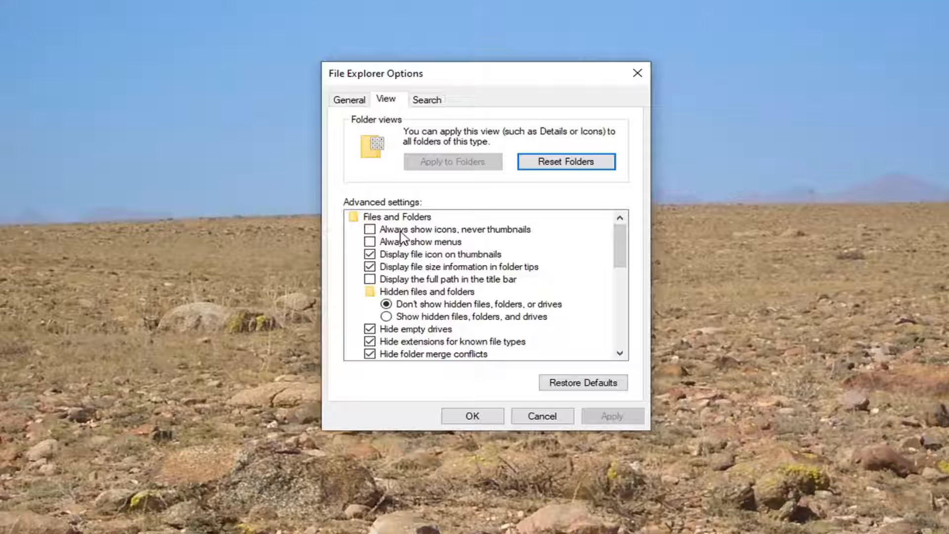
Check 'Always show icons, never thumbnails' in the advanced settings list.
click(370, 229)
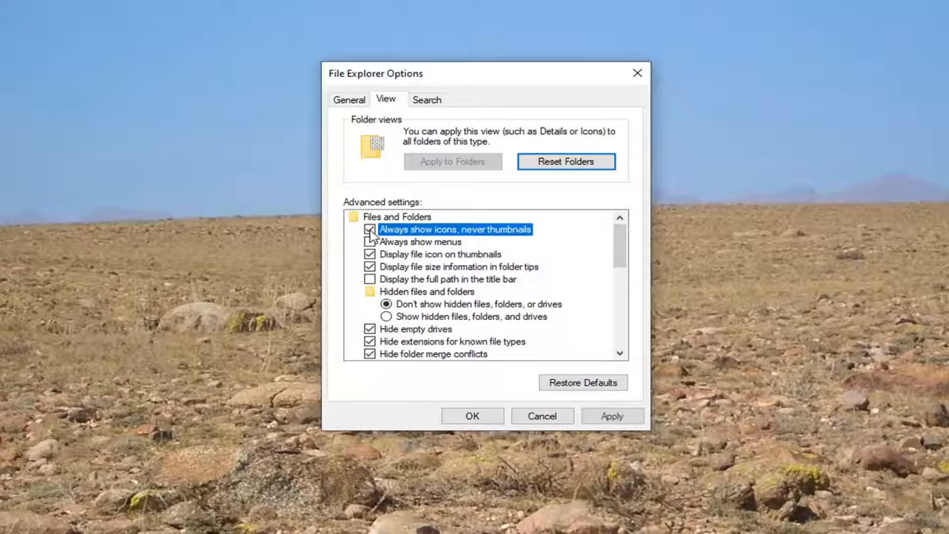
click(370, 242)
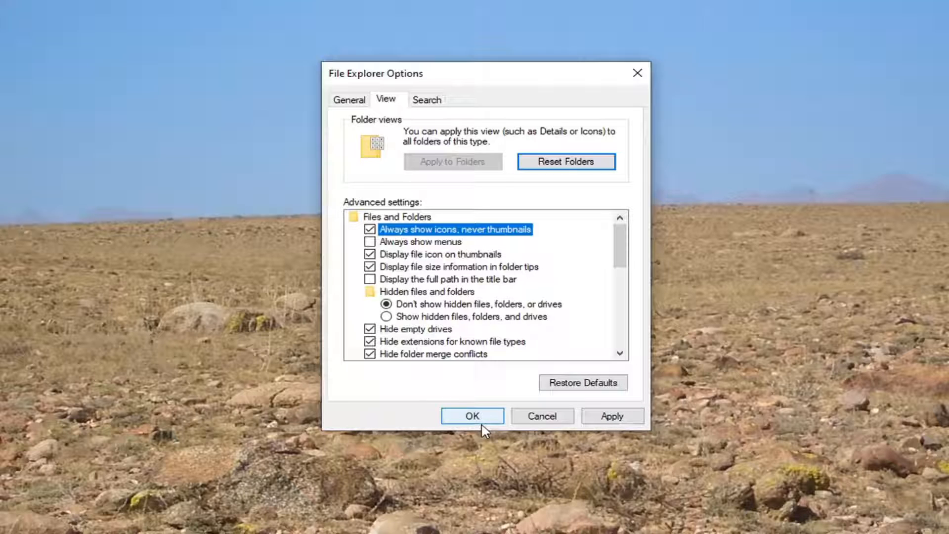
mouse_move(451, 265)
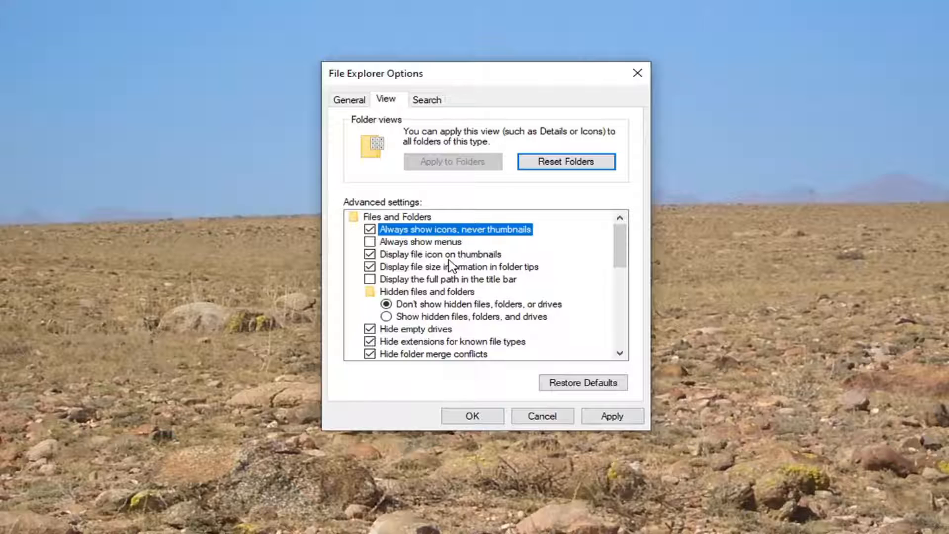
mouse_move(487, 245)
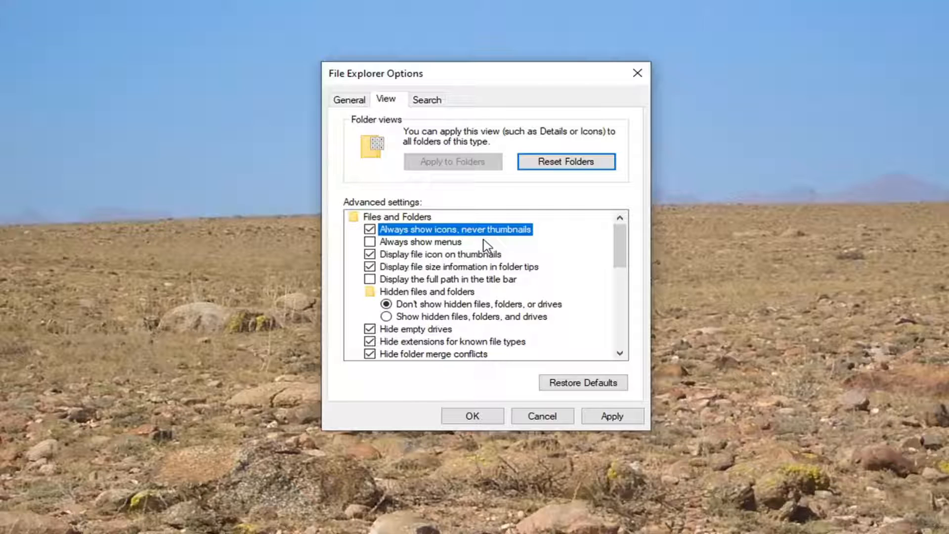
mouse_move(579, 373)
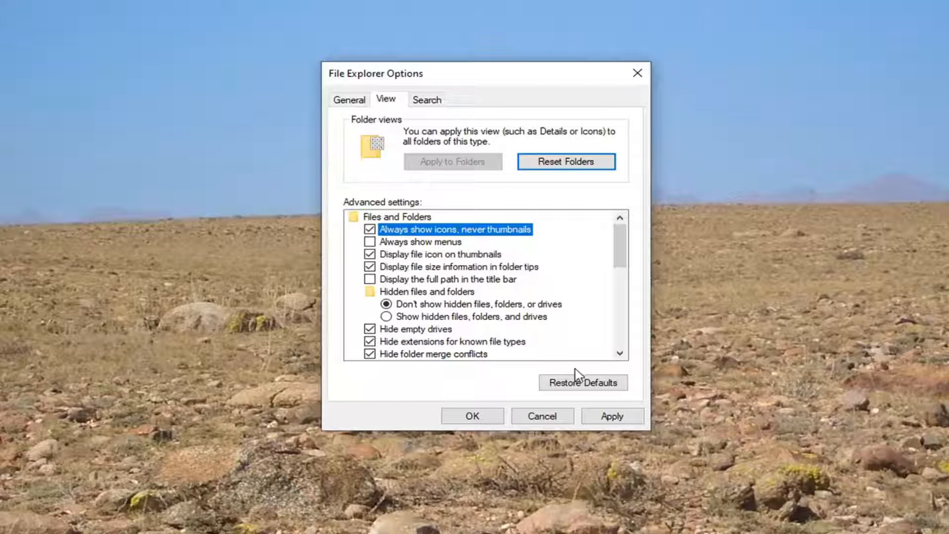
mouse_move(613, 398)
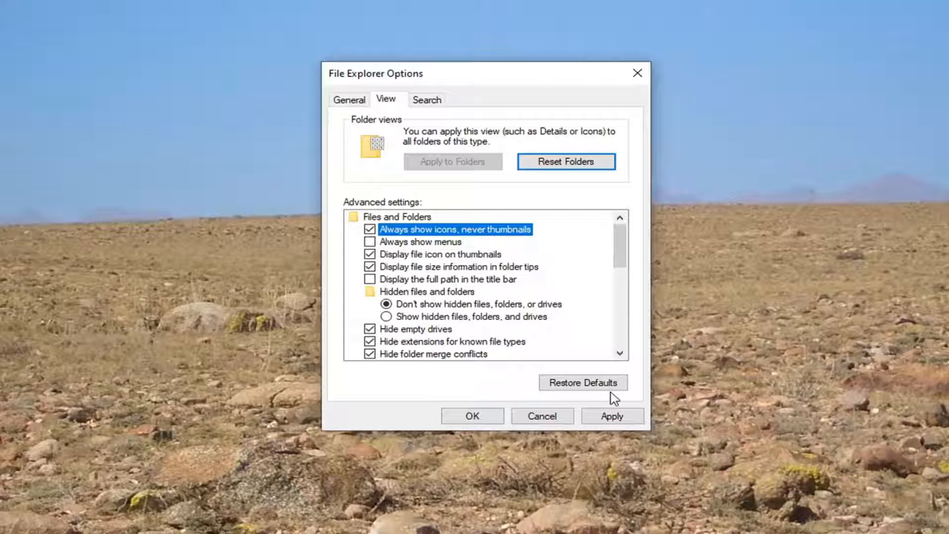
mouse_move(485, 273)
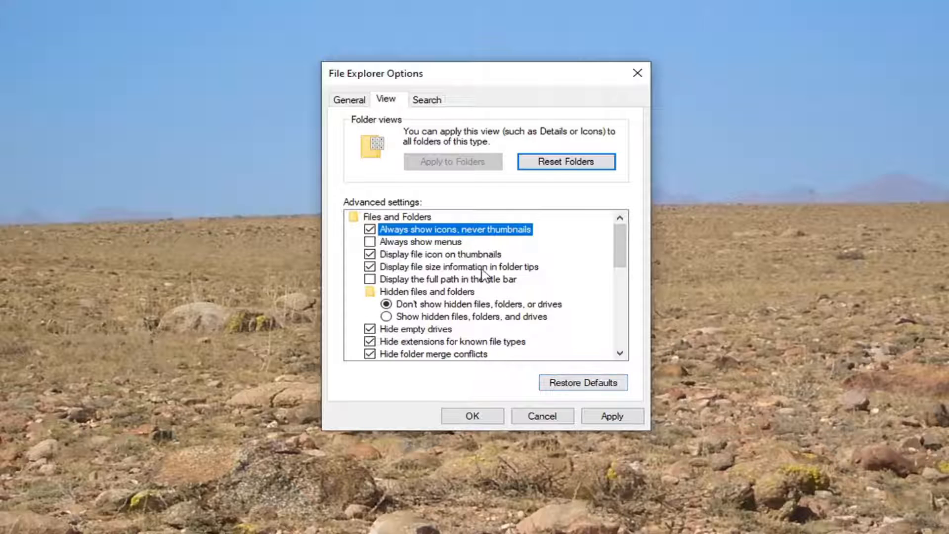
mouse_move(439, 269)
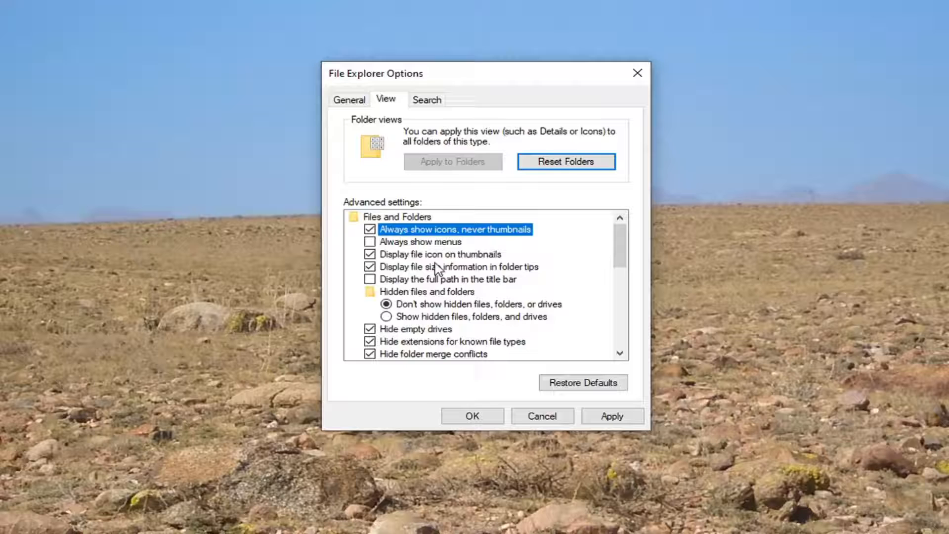